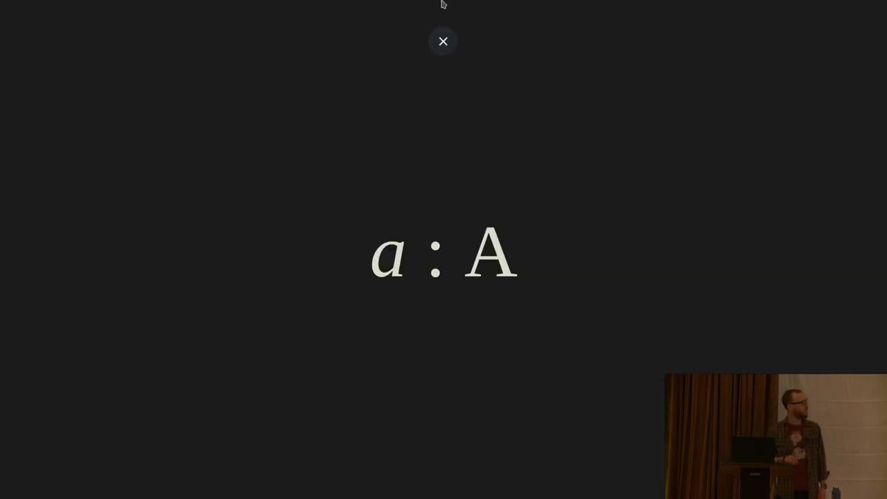
{"action": "left_click", "coordinate": [443, 41]}
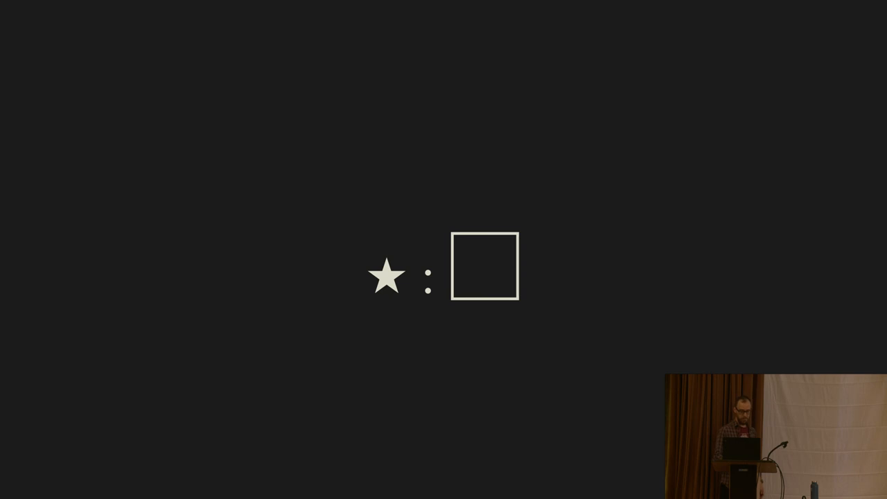
{"action": "right_click", "coordinate": [471, 7]}
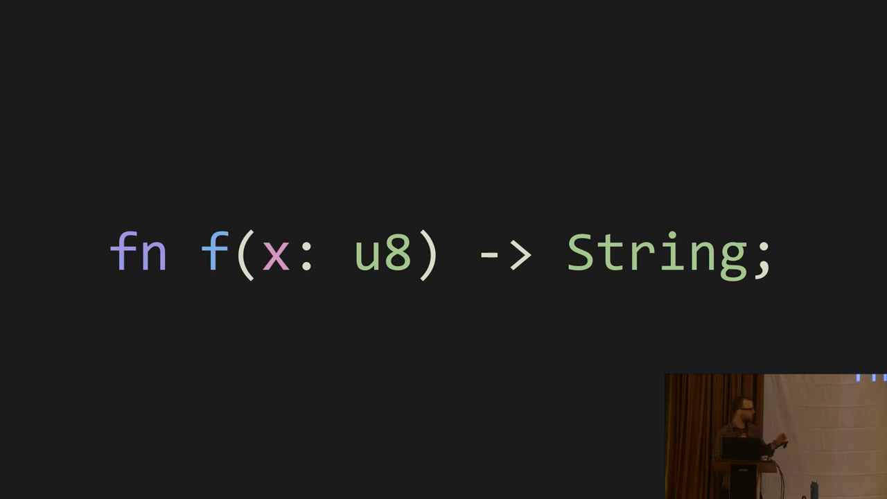
{"action": "mouse_move", "coordinate": [339, 72]}
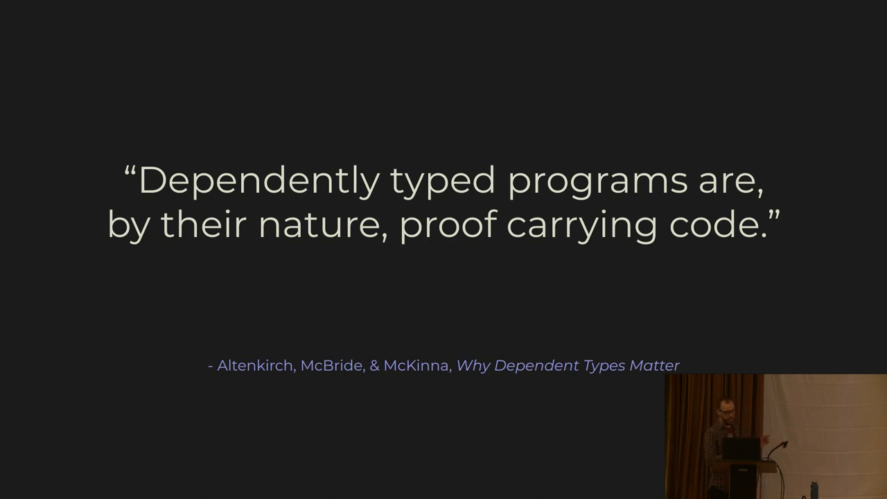
{"action": "key", "text": "Right"}
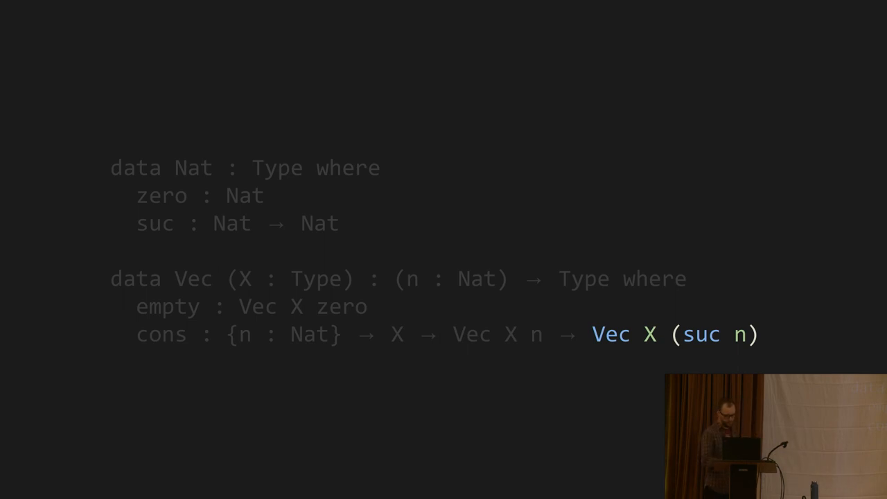
{"action": "key", "text": "Right"}
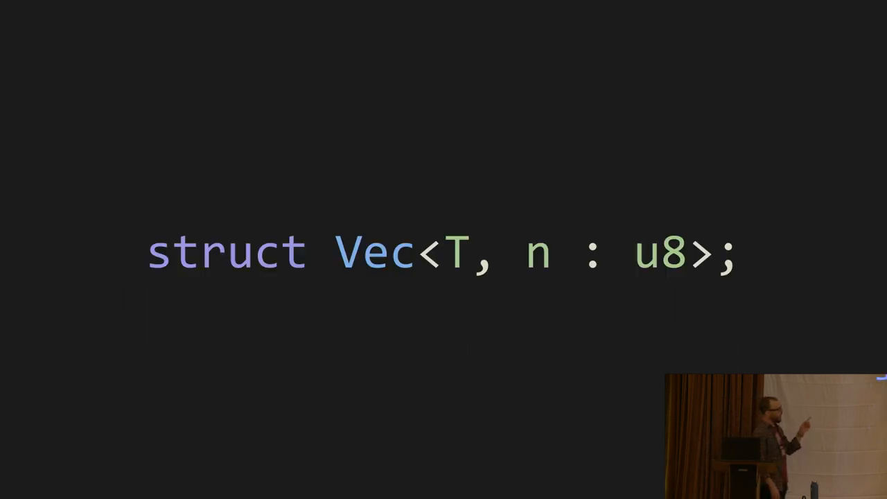